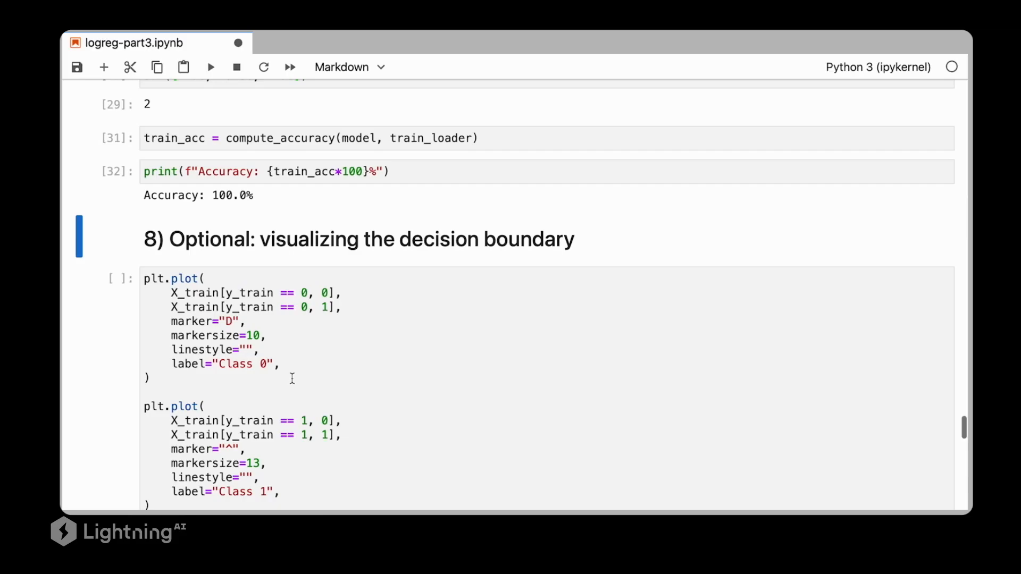
Run the section 8 plt.plot cell to scatter Class 0 and Class 1 over features x1 and x2
scroll("down", 3)
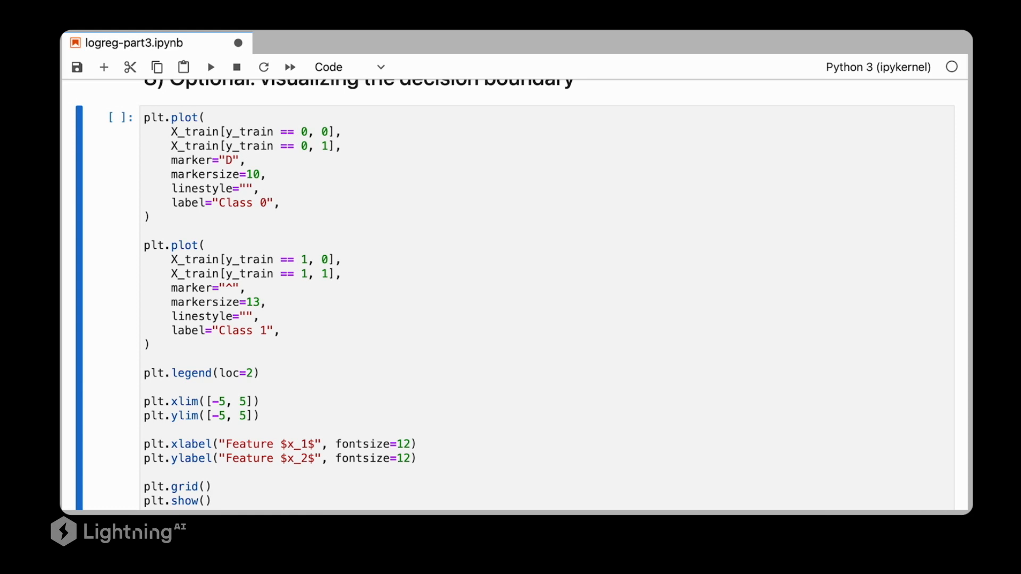
left_click(292, 379)
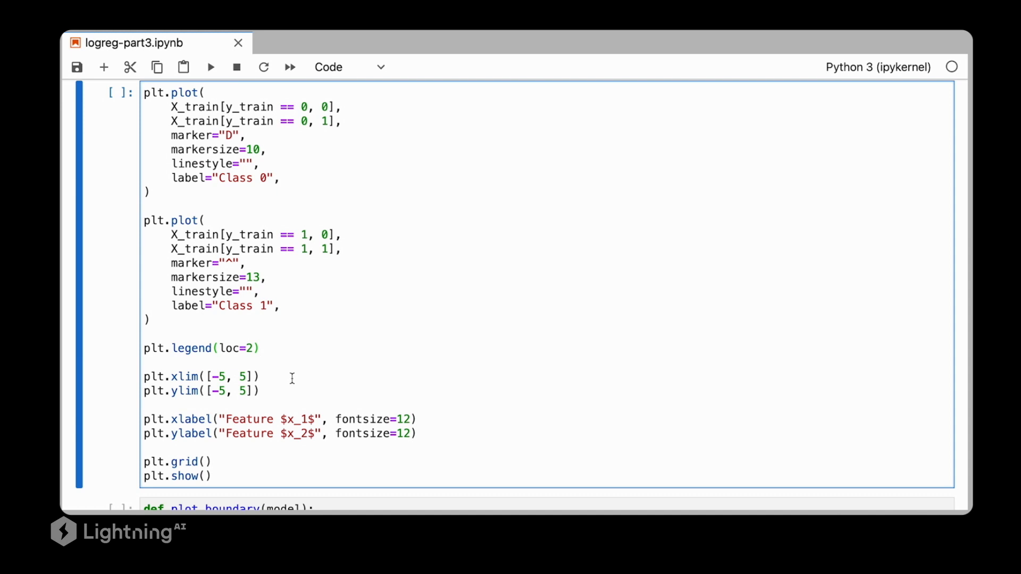
left_click(261, 348)
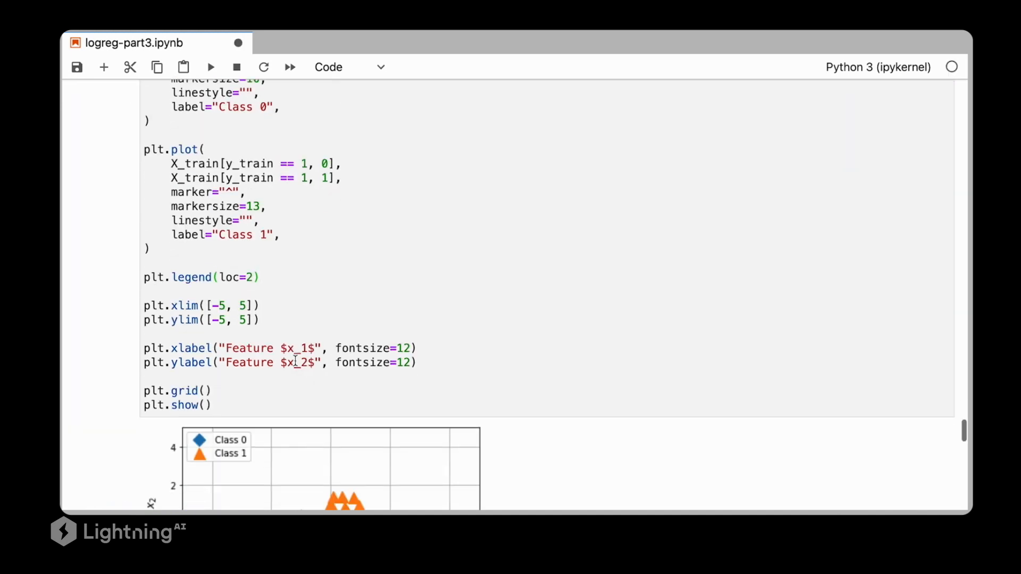
scroll("down", 3)
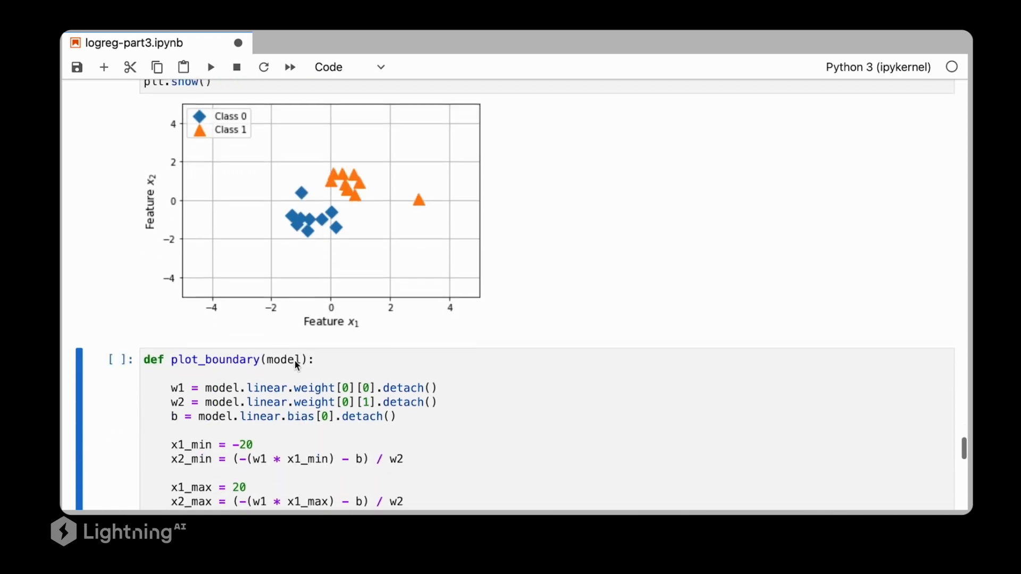
scroll("down", 3)
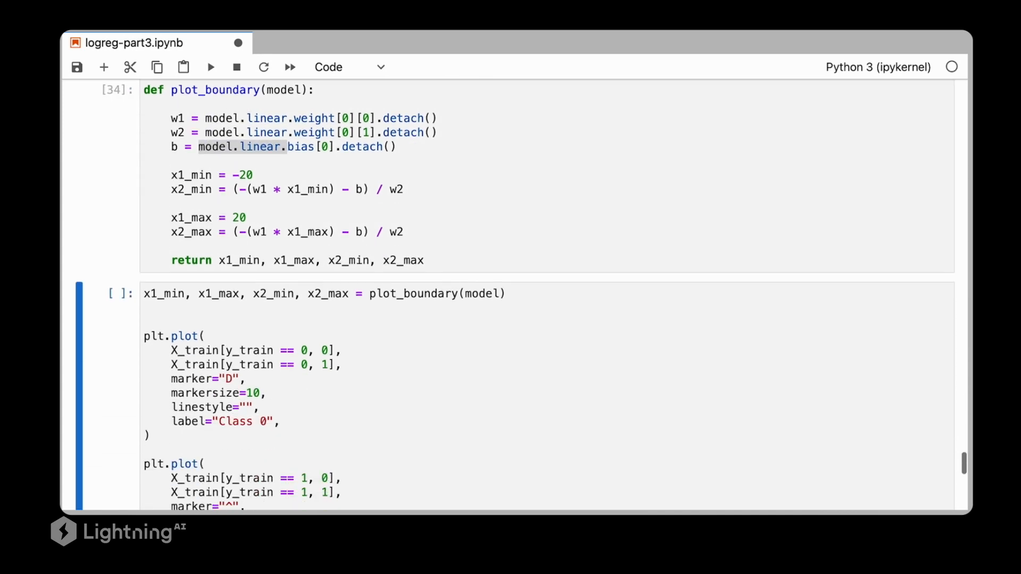
Run the plot_boundary cells to draw the weight-derived decision boundary line across the scatter plot
left_click(211, 66)
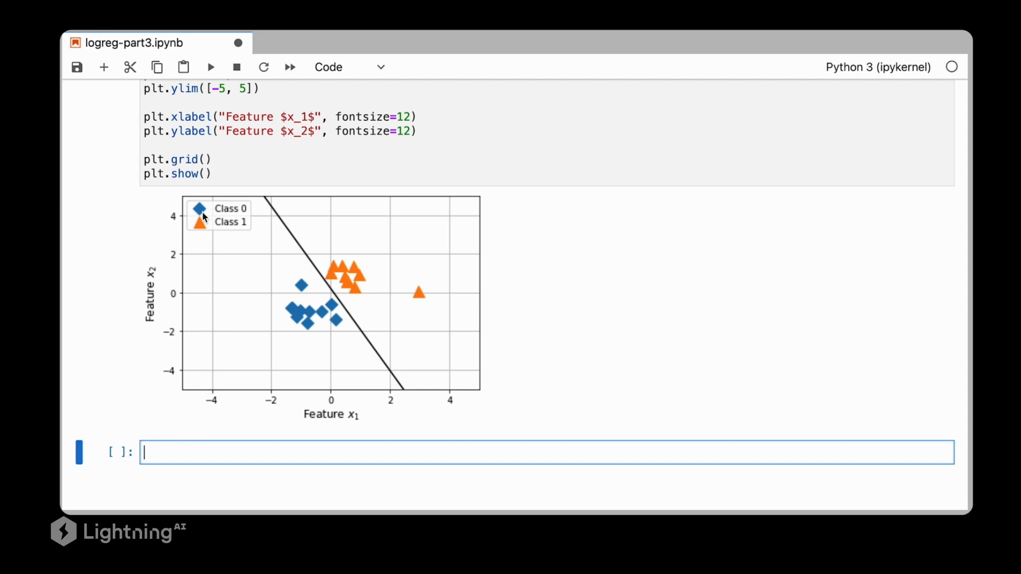